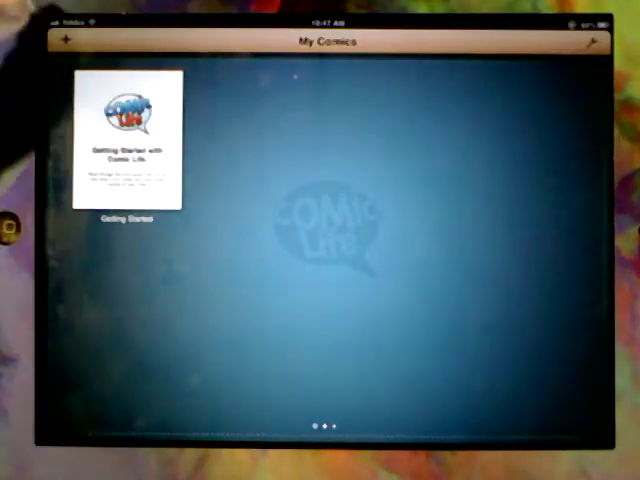
# Bring up the add-comic menu with new-comic and import choices.
pyautogui.click(66, 40)
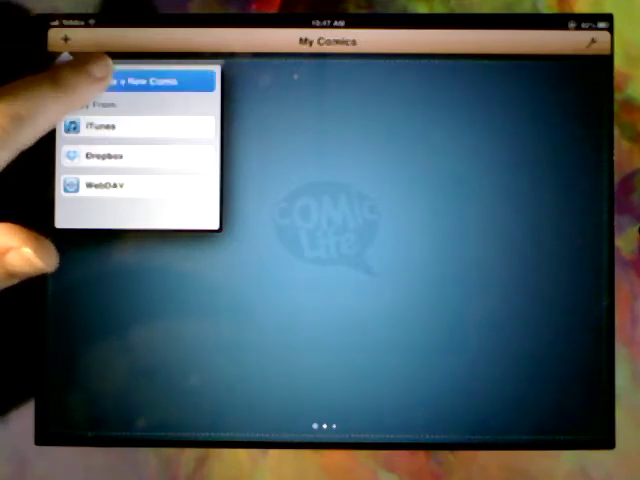
pyautogui.click(148, 81)
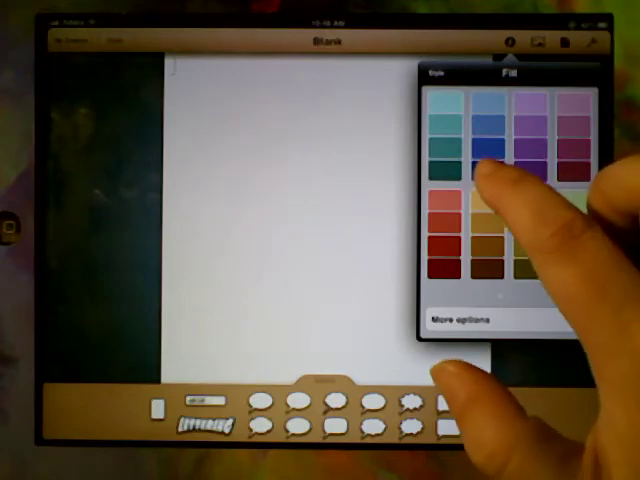
# Fill the blank page background with a dark blue swatch from the Fill palette.
pyautogui.click(488, 150)
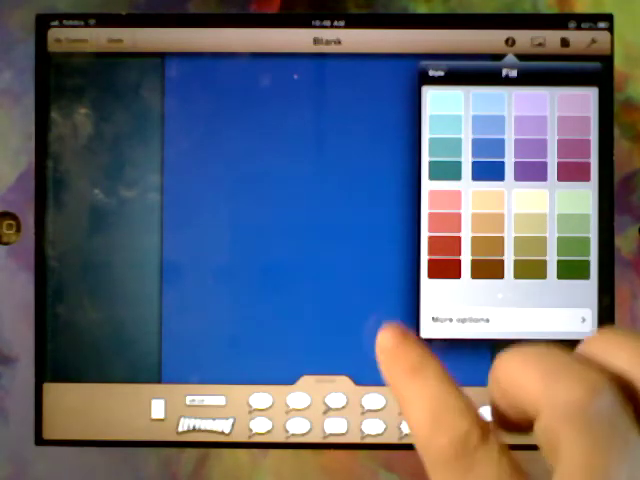